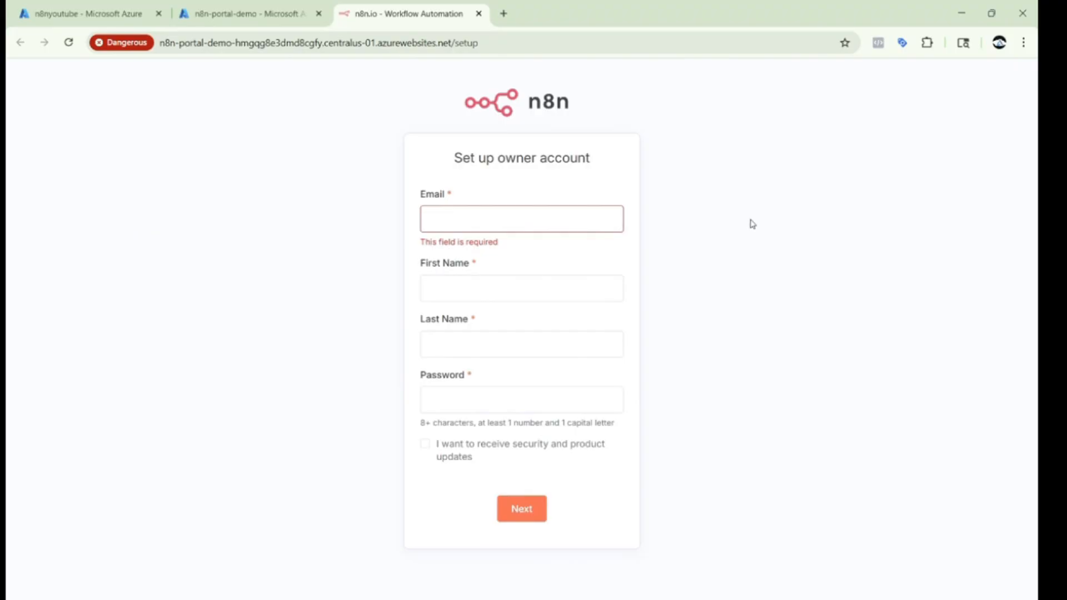
pyautogui.moveTo(754, 378)
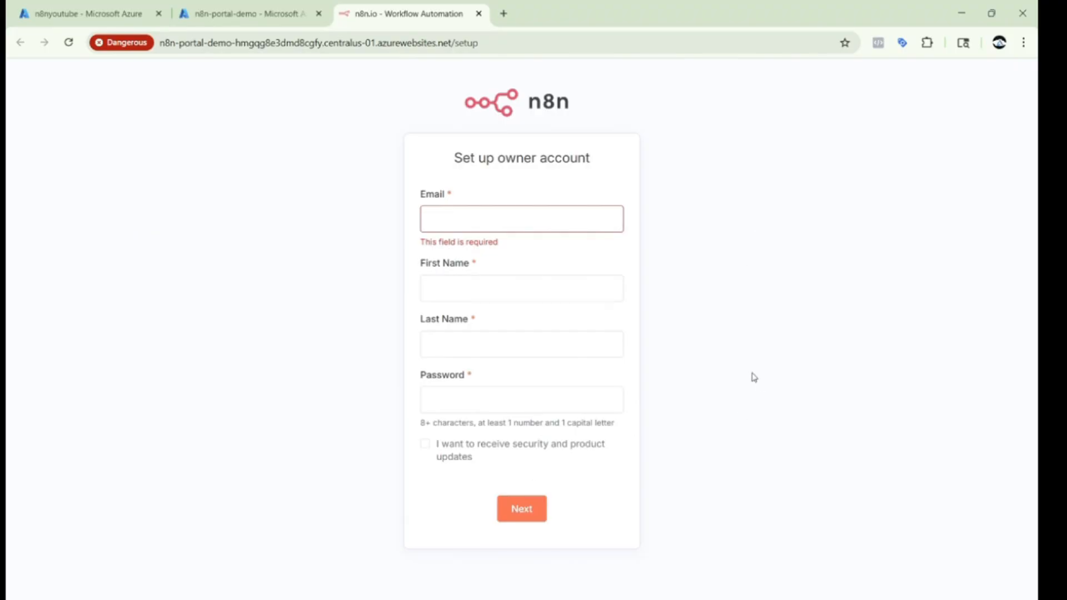
pyautogui.moveTo(673, 239)
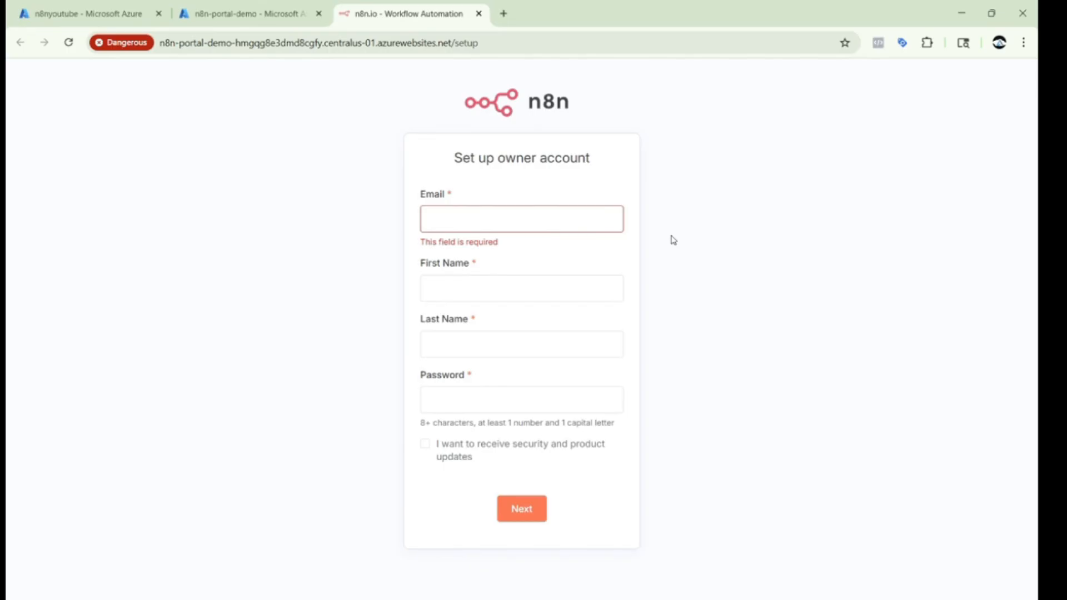
# Step: Fill in the owner account email, name and password, then continue
pyautogui.click(522, 508)
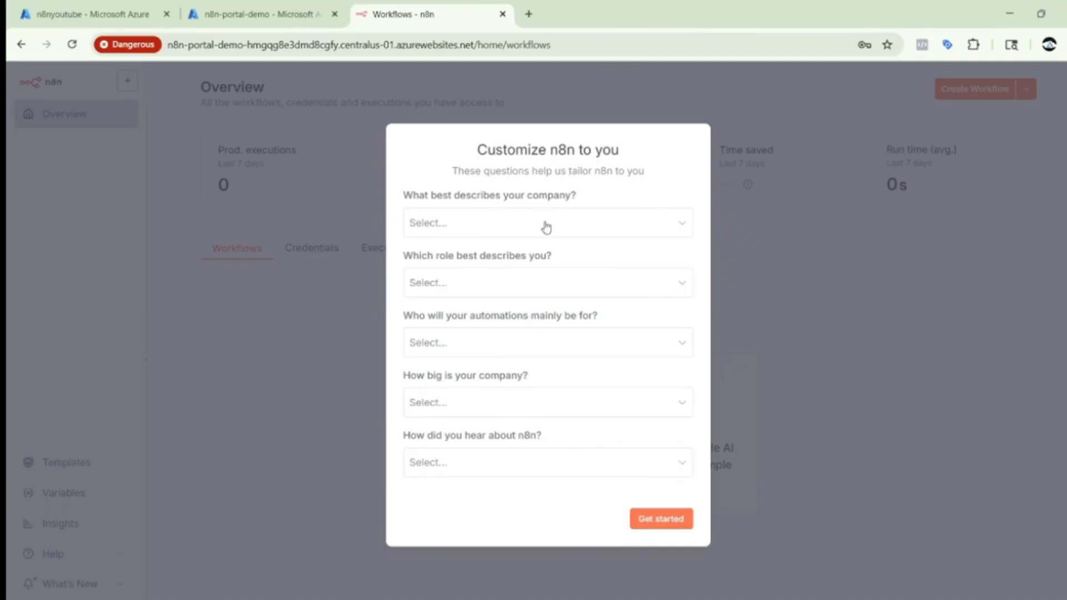
# Step: Answer the questionnaire with Software as a service company type and a role
pyautogui.click(547, 222)
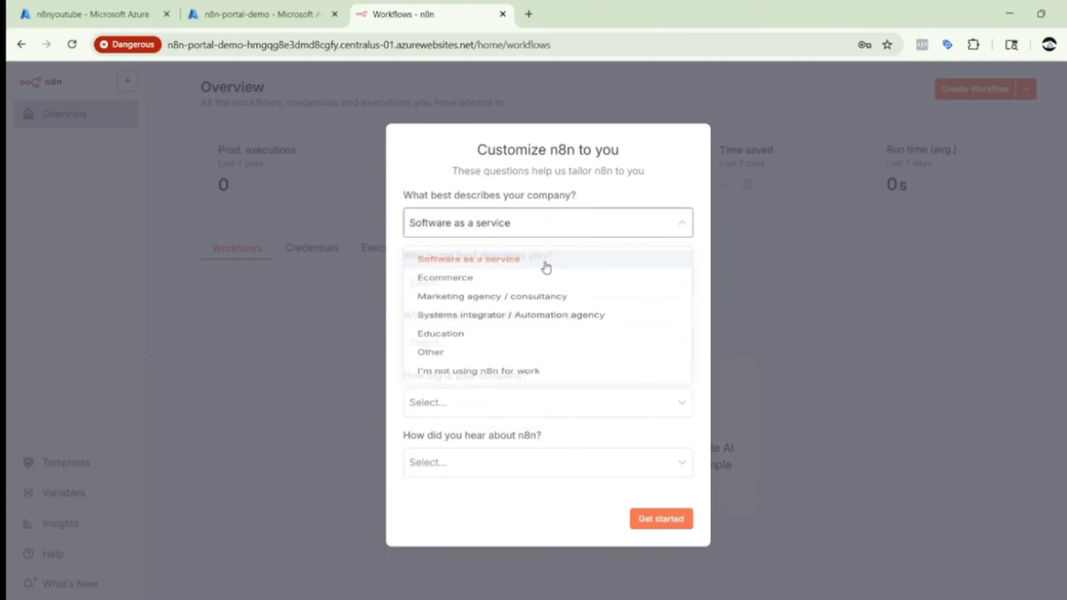
pyautogui.click(468, 259)
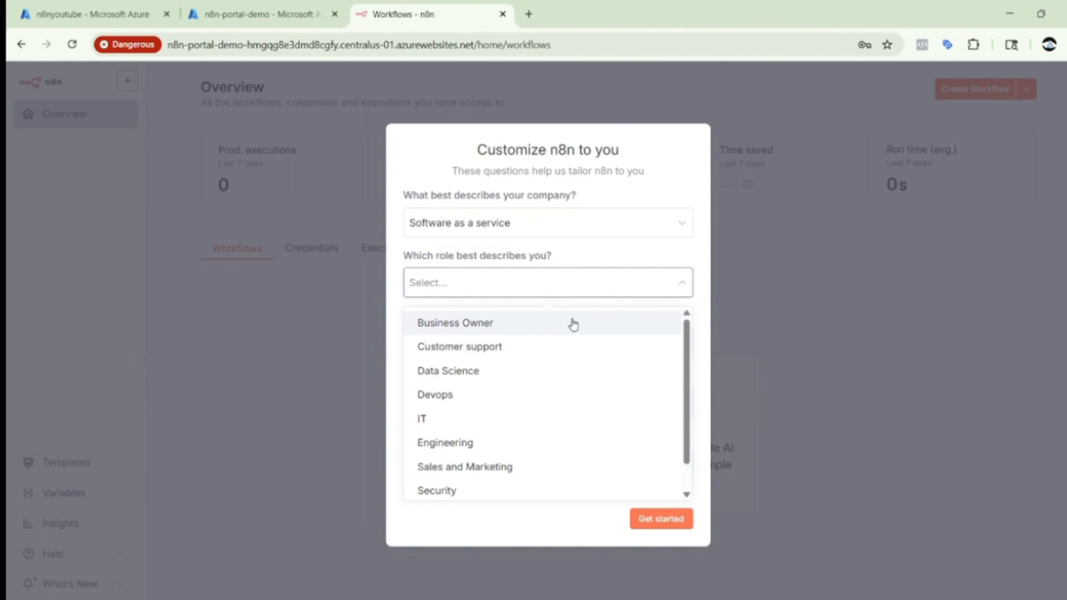
pyautogui.click(455, 323)
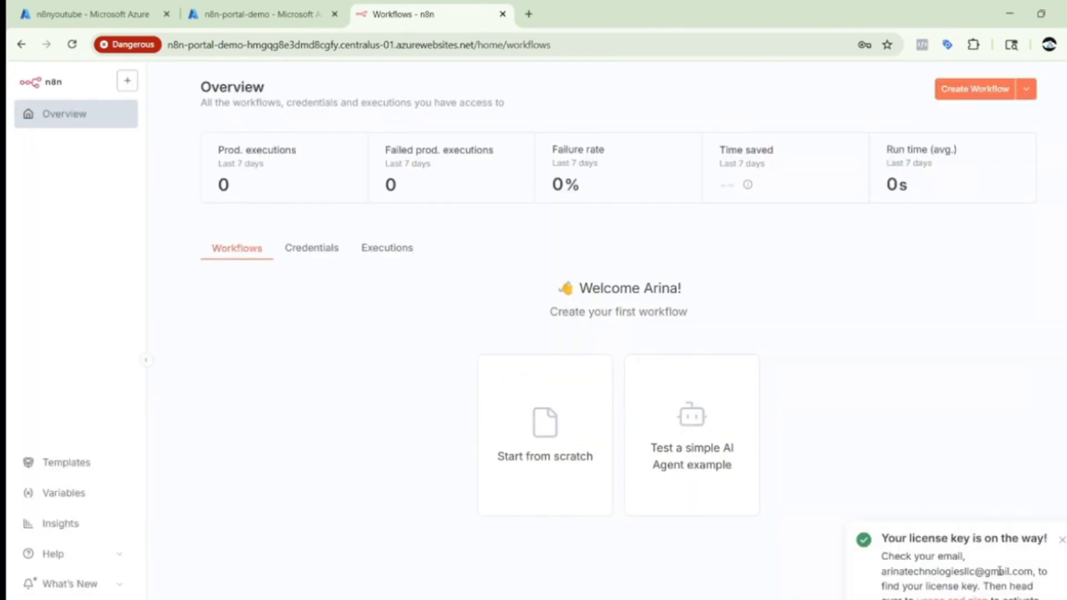
pyautogui.moveTo(785, 491)
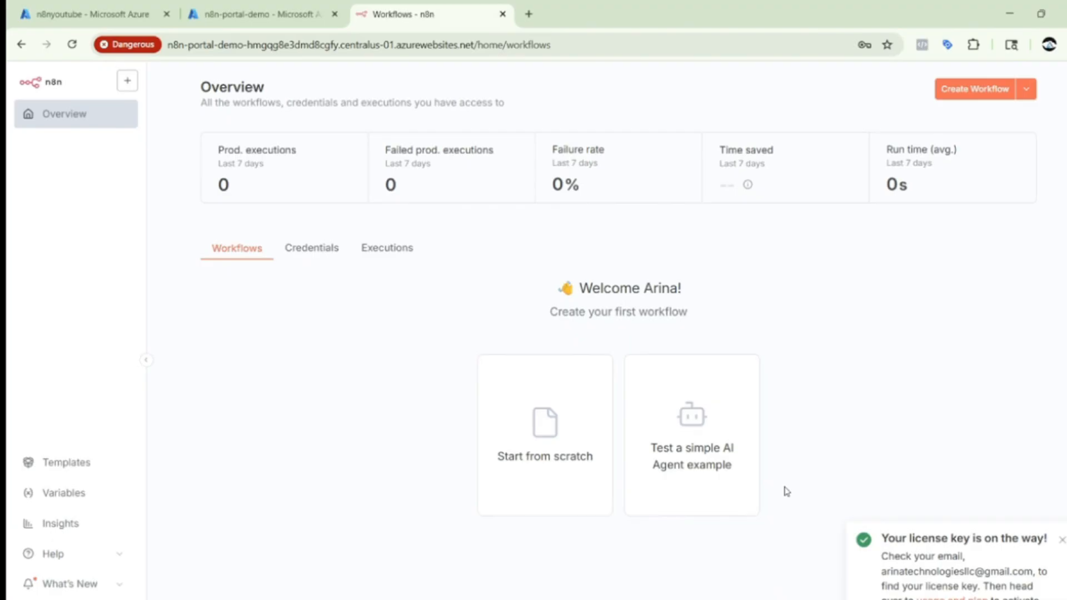
pyautogui.moveTo(503, 364)
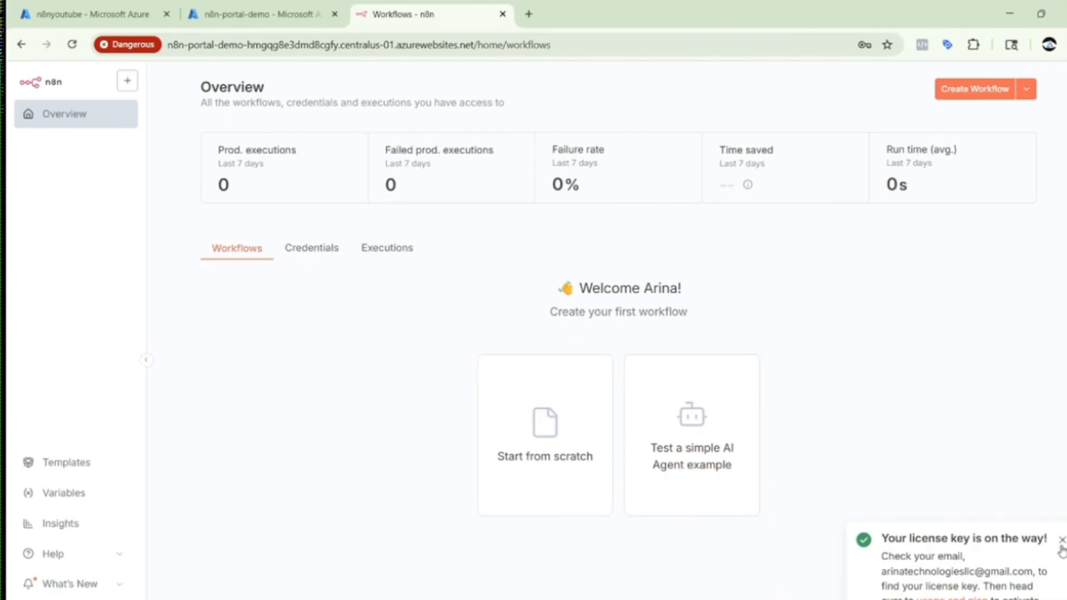
# Step: Dismiss the license key notice and view the create-new options in the Personal project
pyautogui.click(1060, 540)
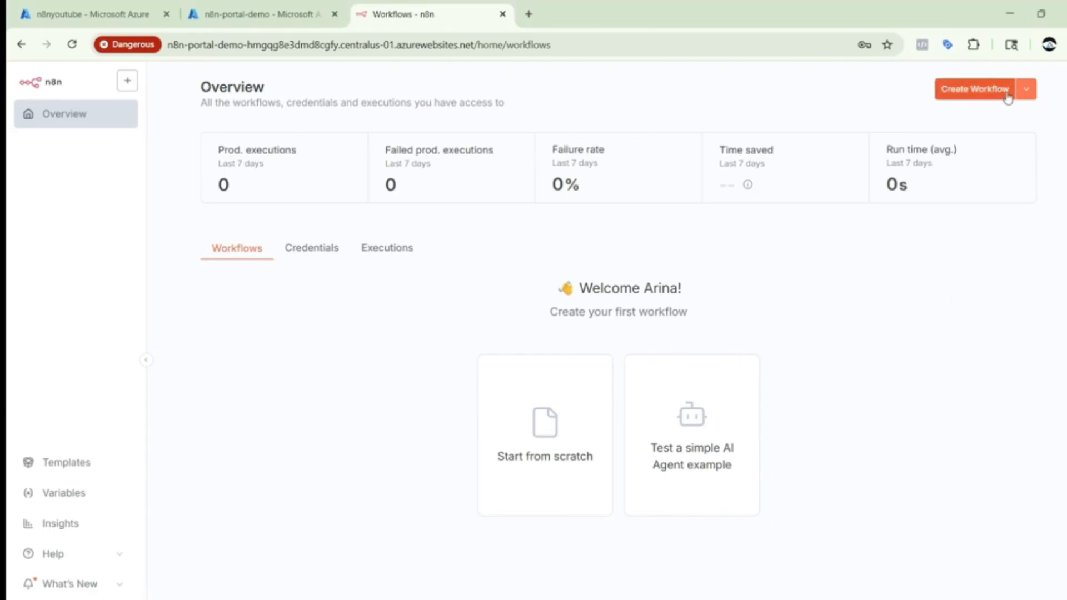
pyautogui.moveTo(1000, 109)
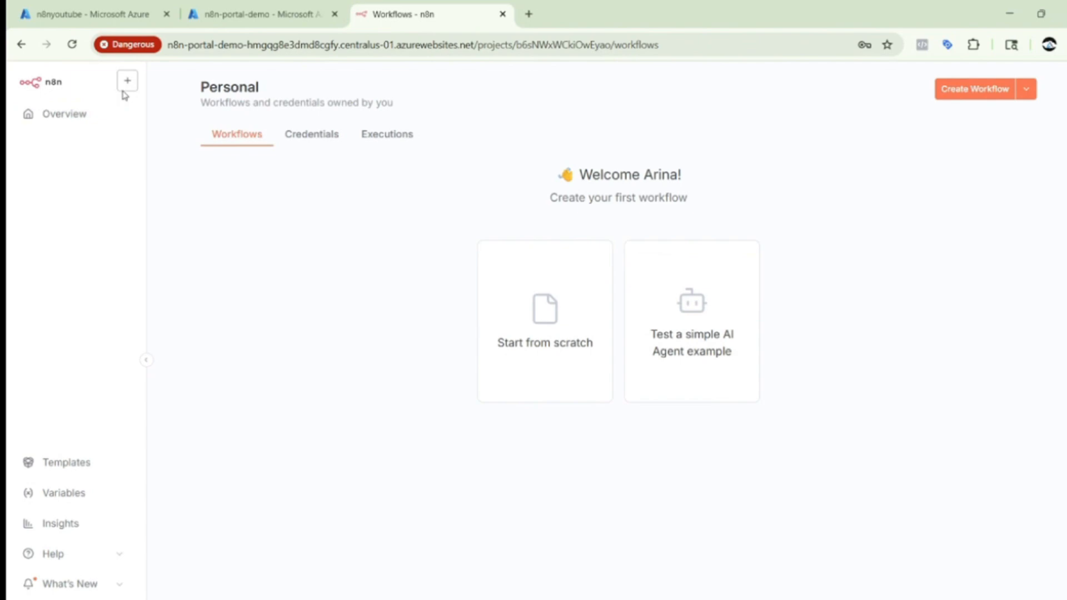
pyautogui.click(128, 80)
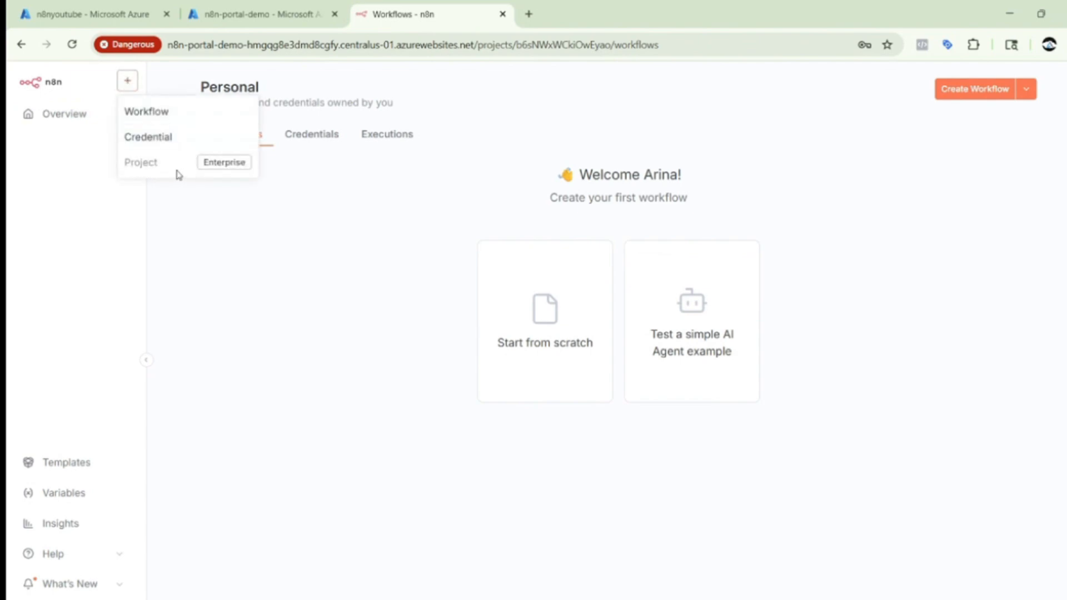
pyautogui.moveTo(192, 180)
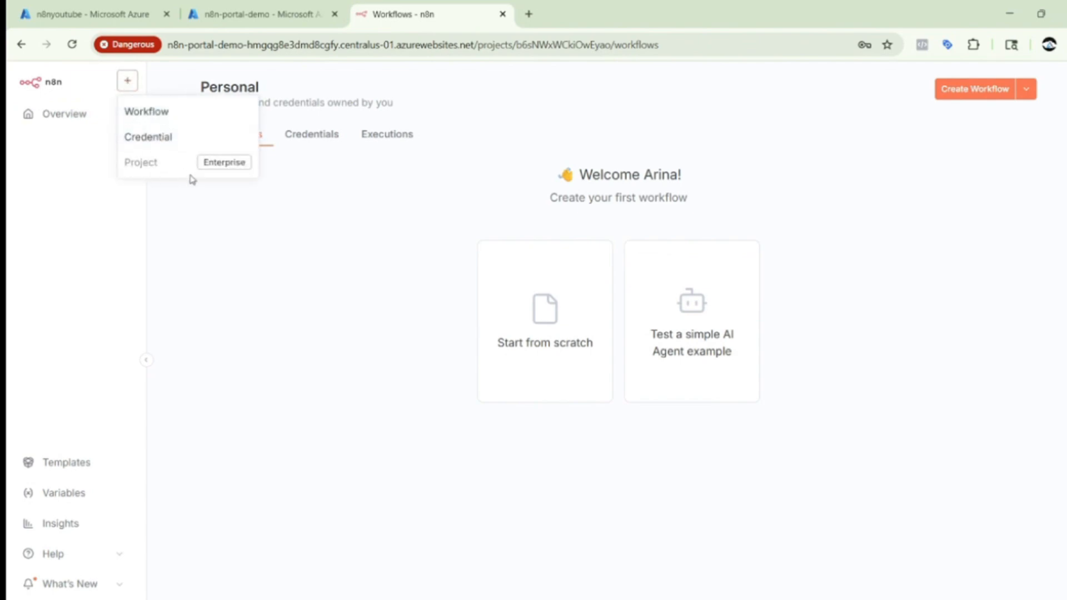
pyautogui.moveTo(225, 162)
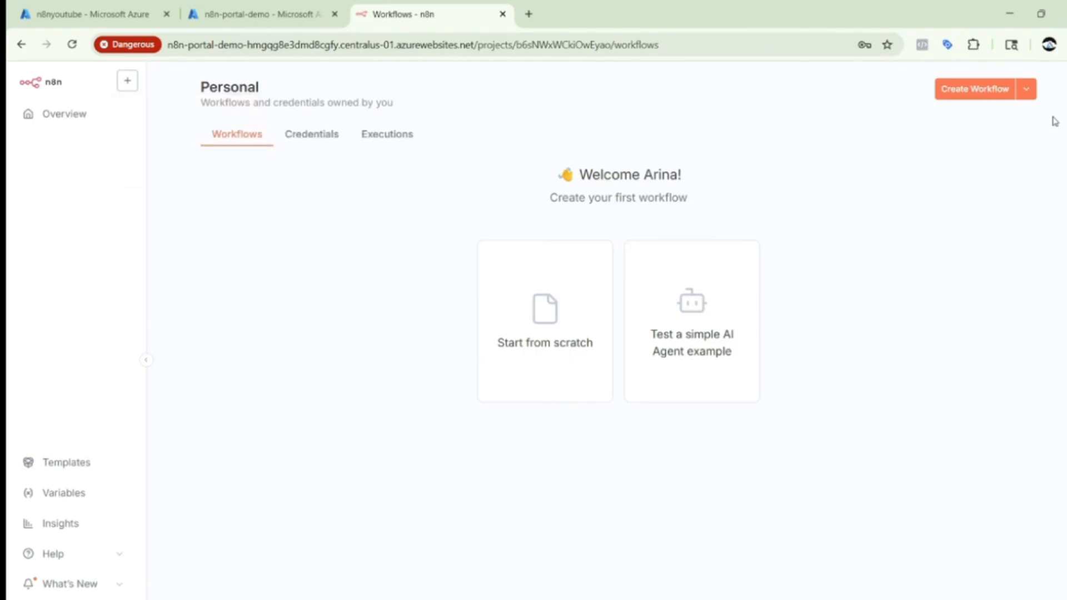
# Step: Create a new blank workflow named My workflow
pyautogui.click(974, 88)
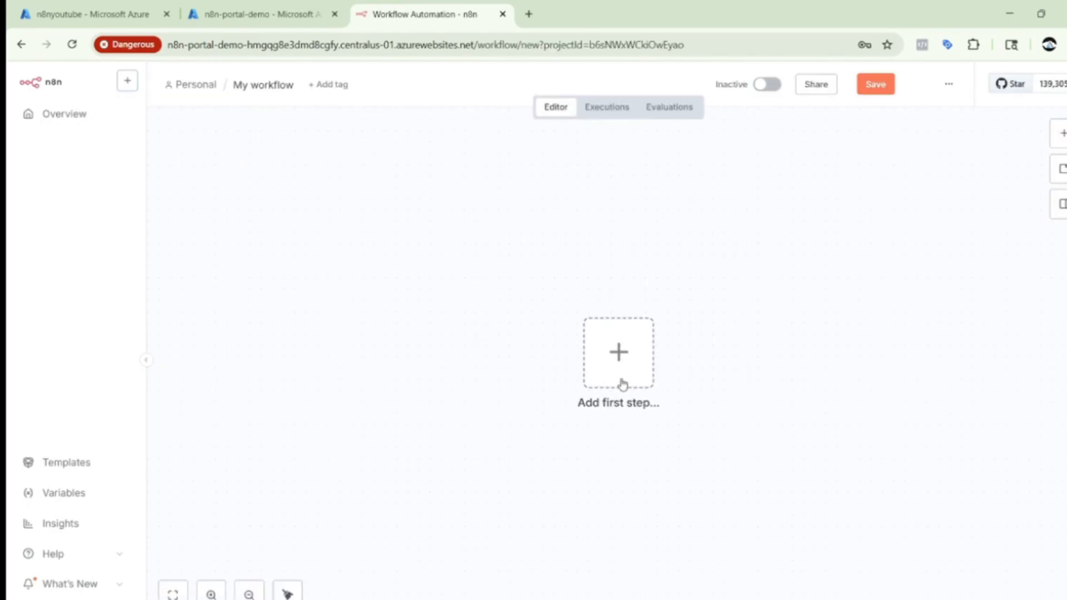
pyautogui.moveTo(412, 355)
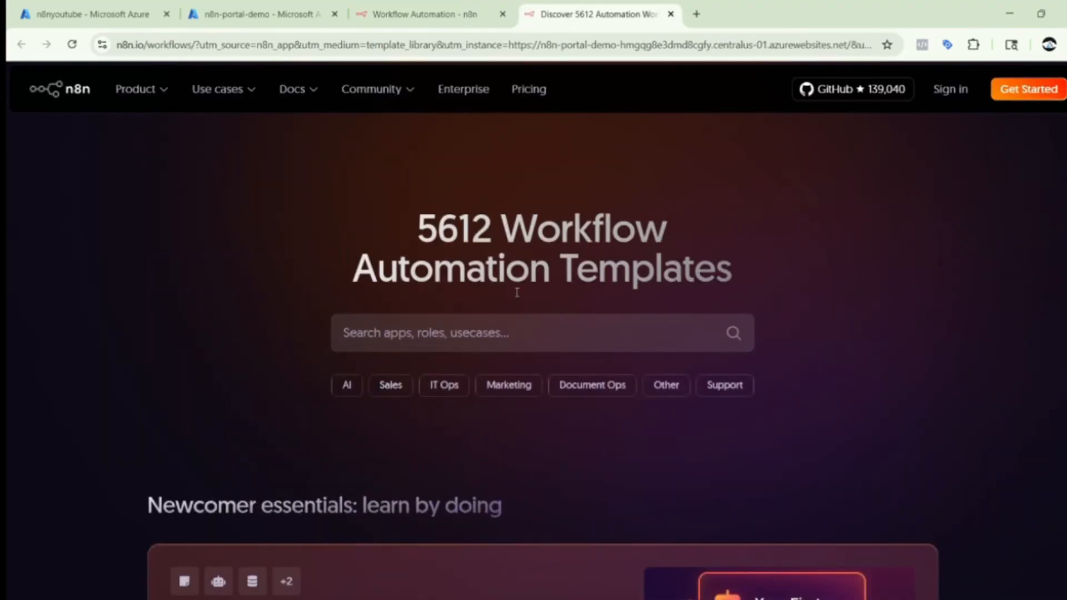
# Step: Import the Marketing template 'Dynamically generate a webpage' into the self-hosted instance
pyautogui.click(507, 385)
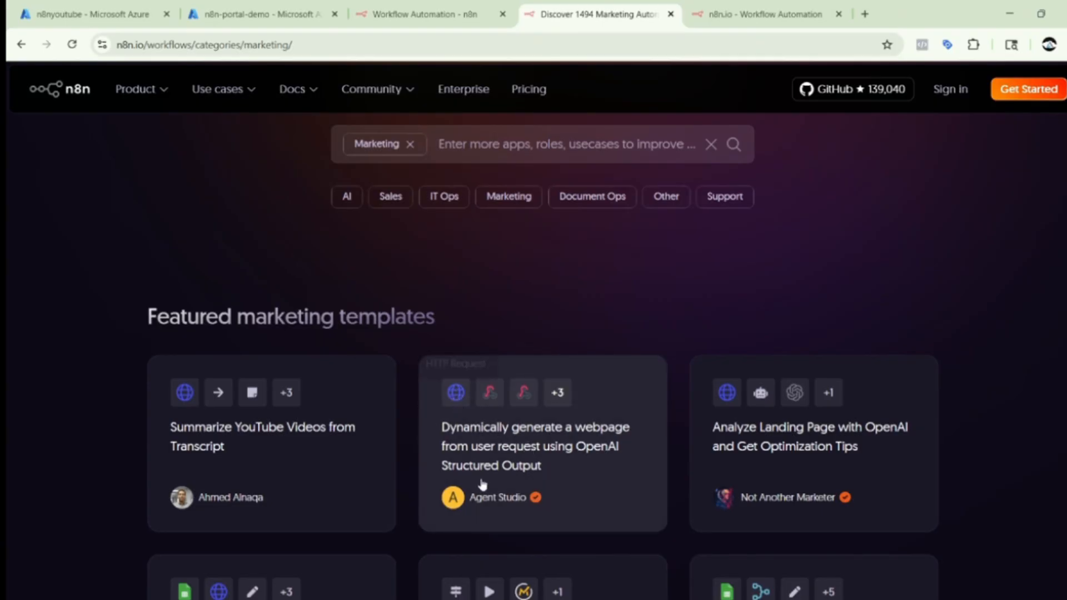
pyautogui.click(534, 446)
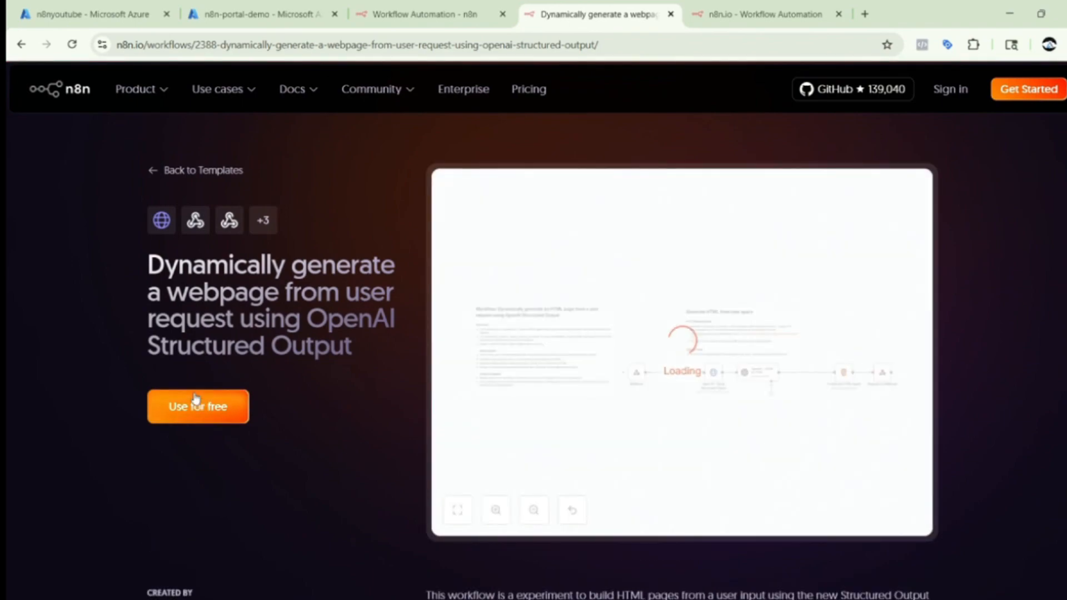
pyautogui.click(197, 407)
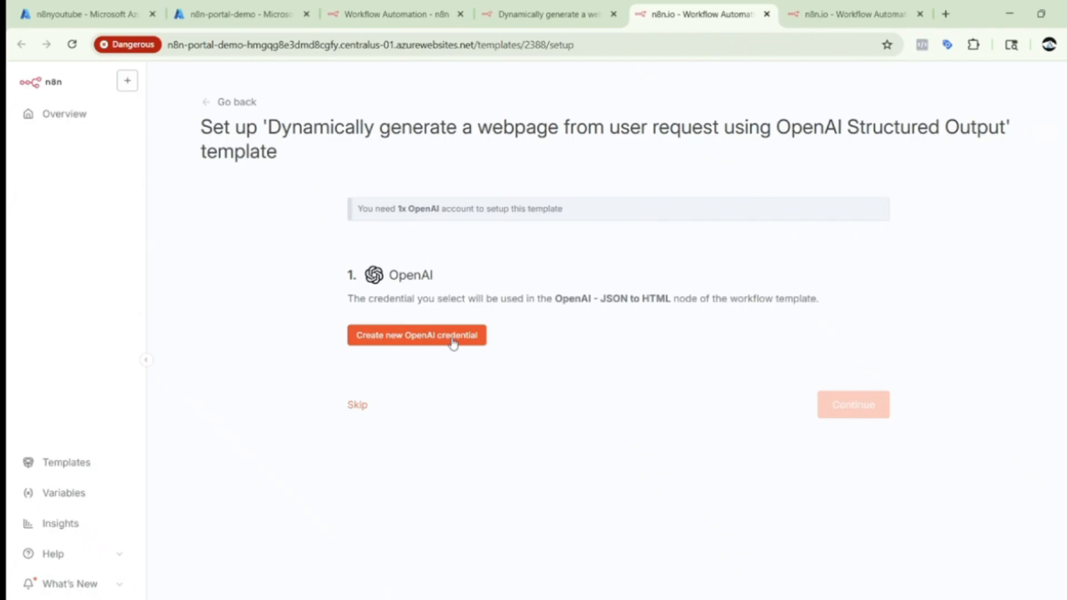
# Step: Create and save an OpenAI API credential, then finish the template setup with it
pyautogui.click(416, 335)
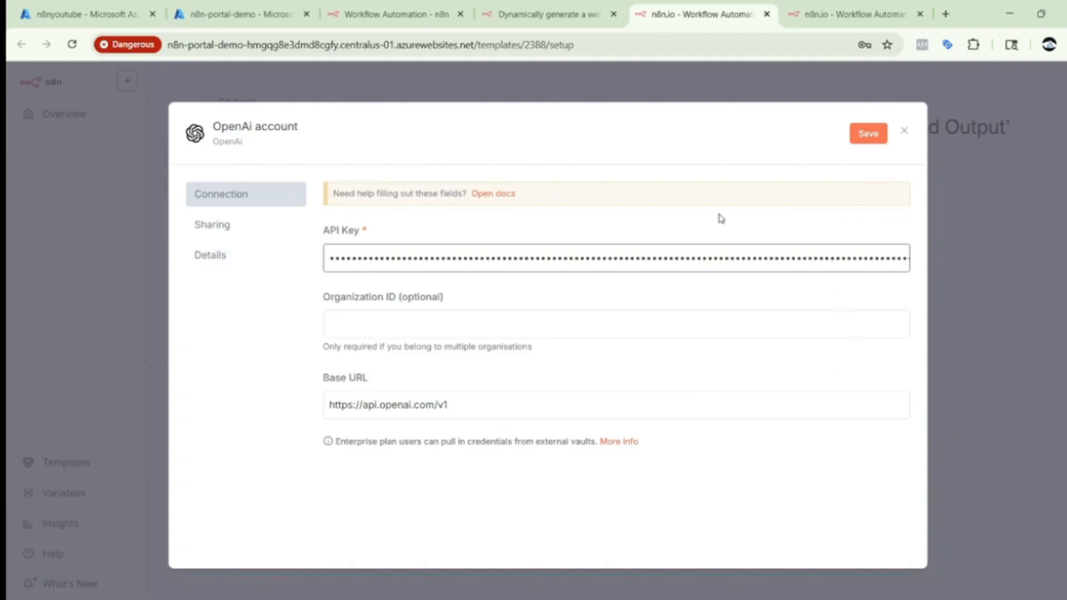
pyautogui.click(868, 133)
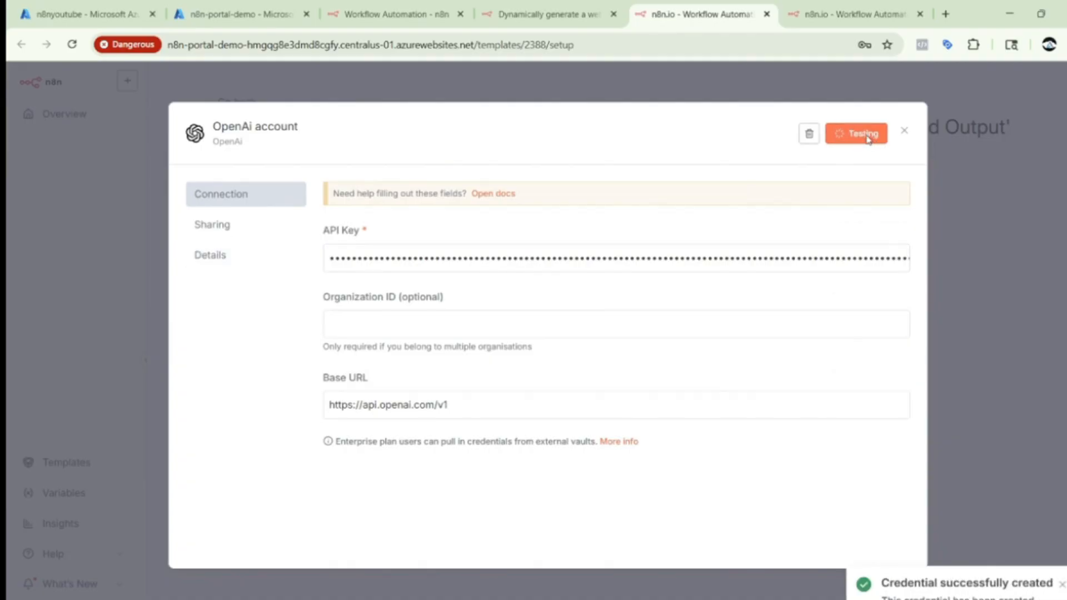
pyautogui.click(856, 133)
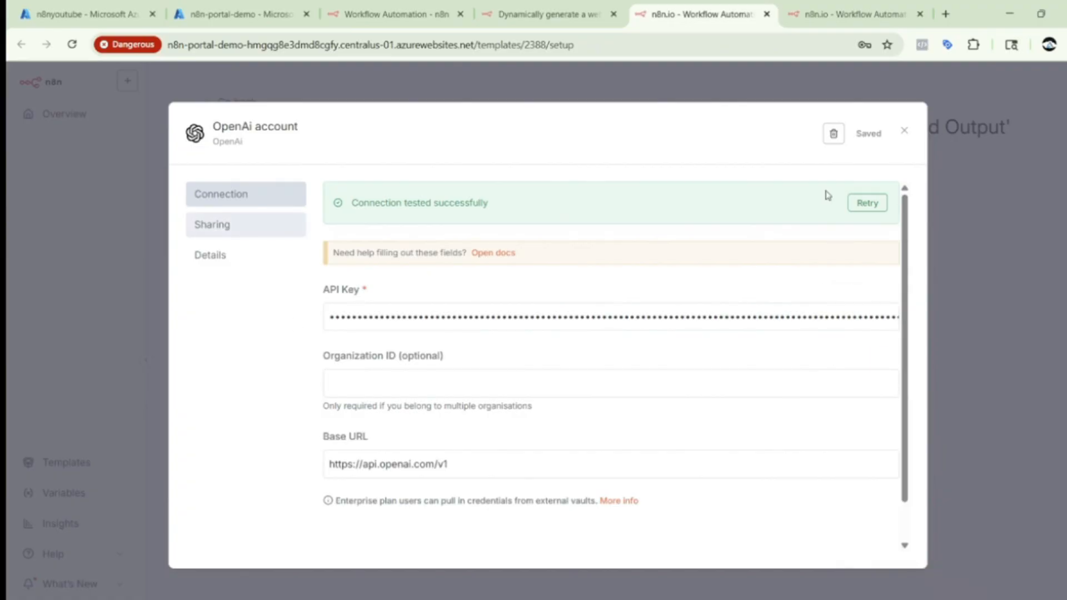
pyautogui.click(904, 130)
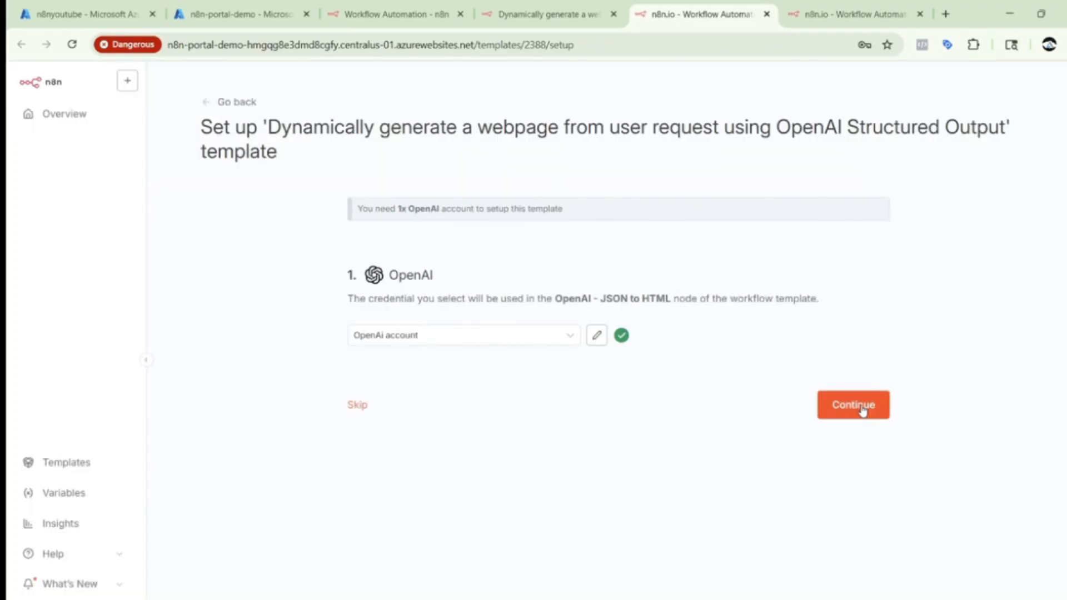
pyautogui.click(853, 404)
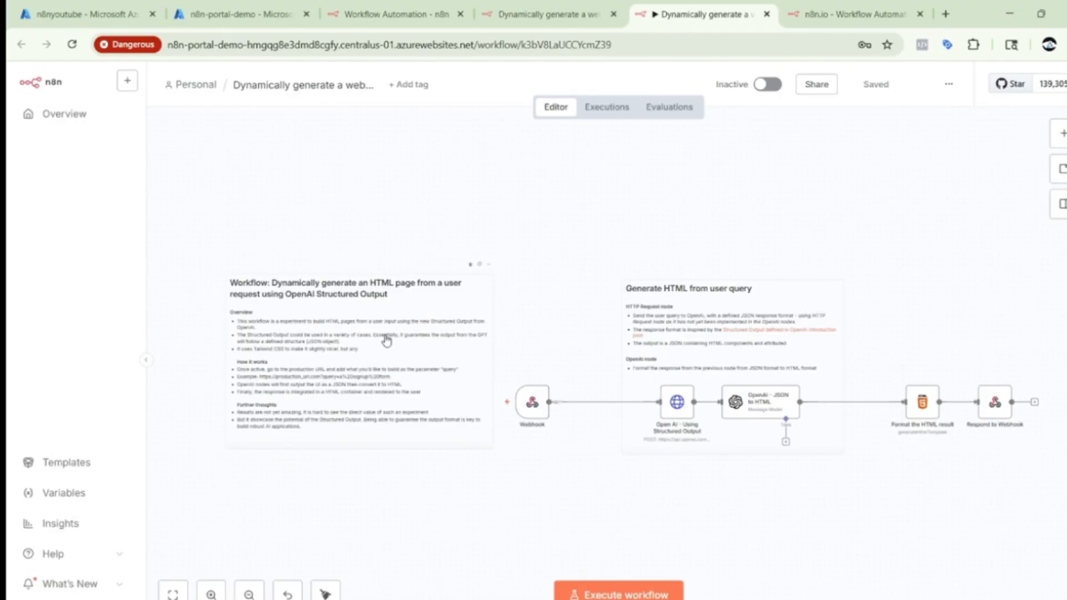
pyautogui.moveTo(309, 356)
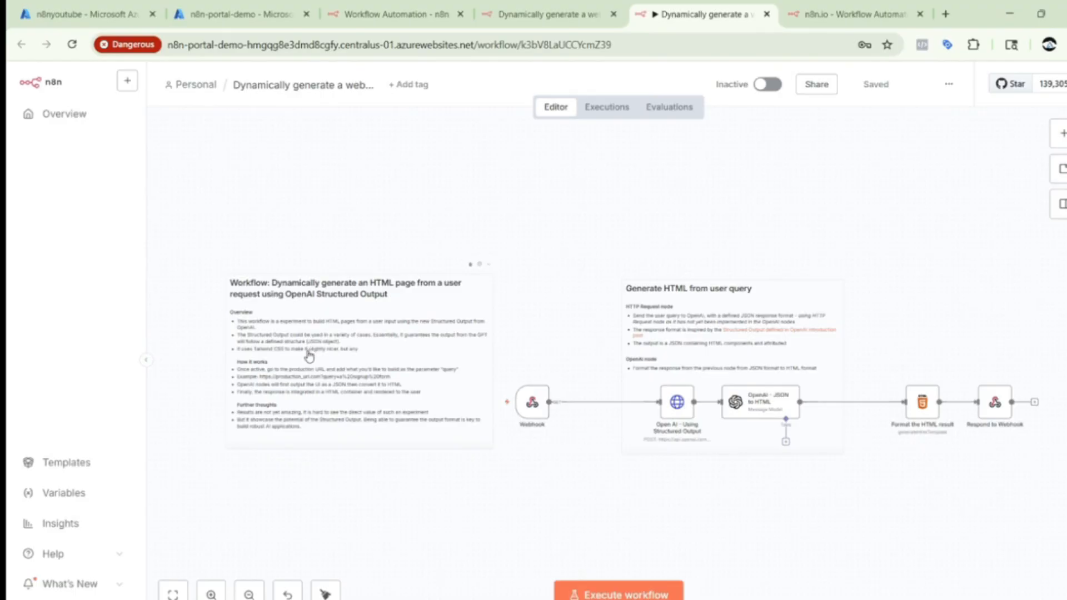
pyautogui.moveTo(339, 346)
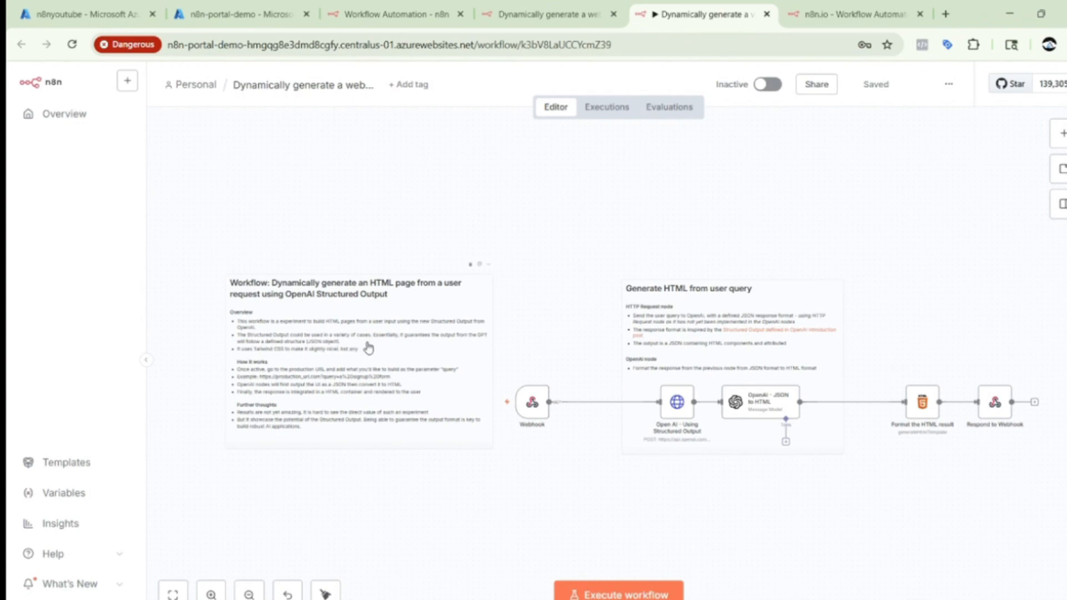
pyautogui.moveTo(418, 351)
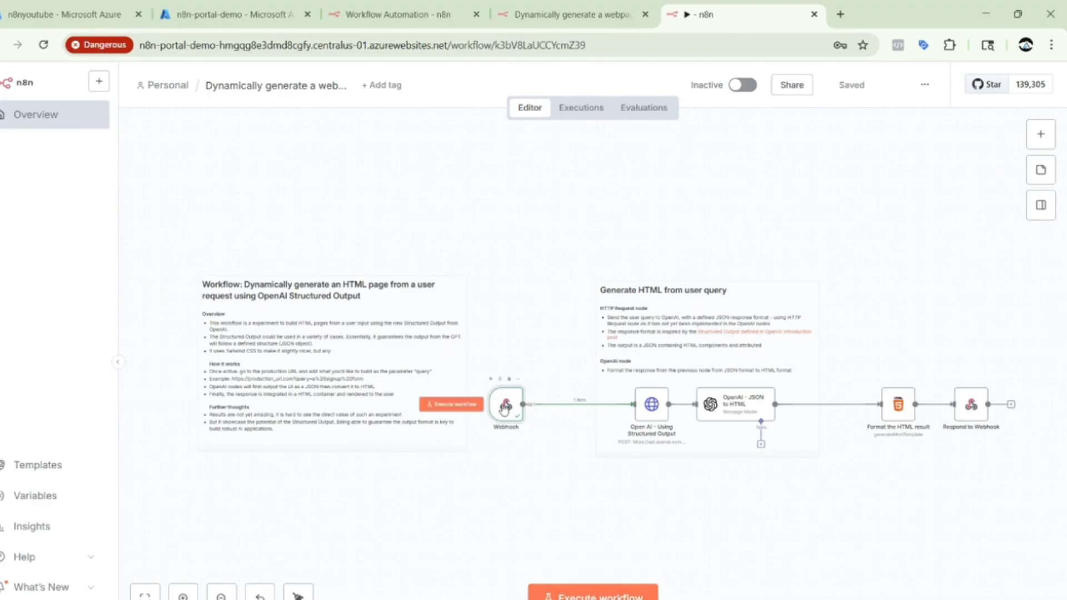
# Step: Open the Webhook node to view its settings and captured test request
pyautogui.doubleClick(505, 406)
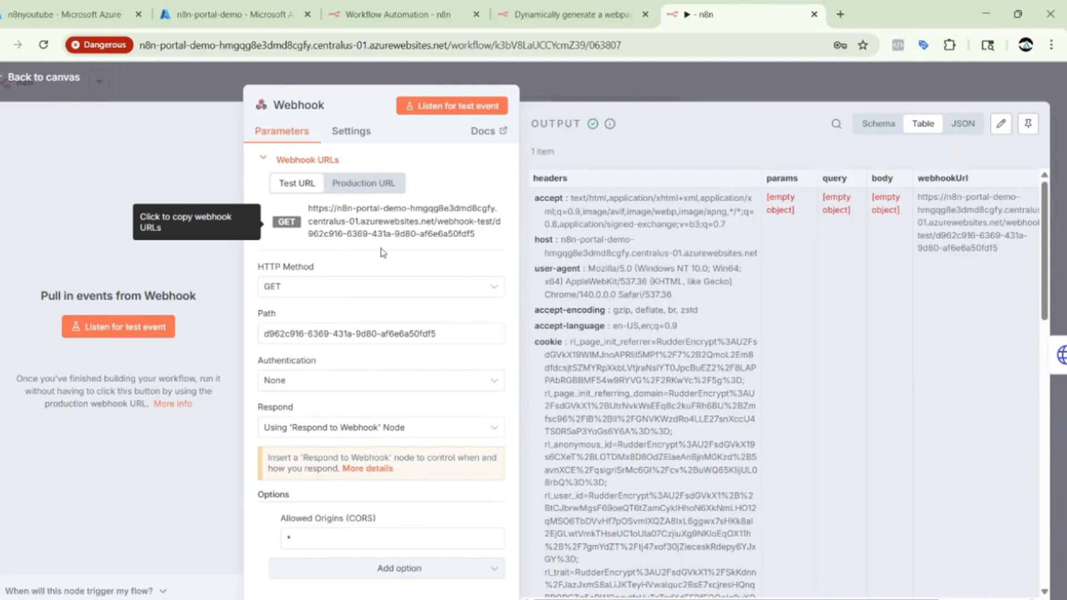
pyautogui.moveTo(9, 347)
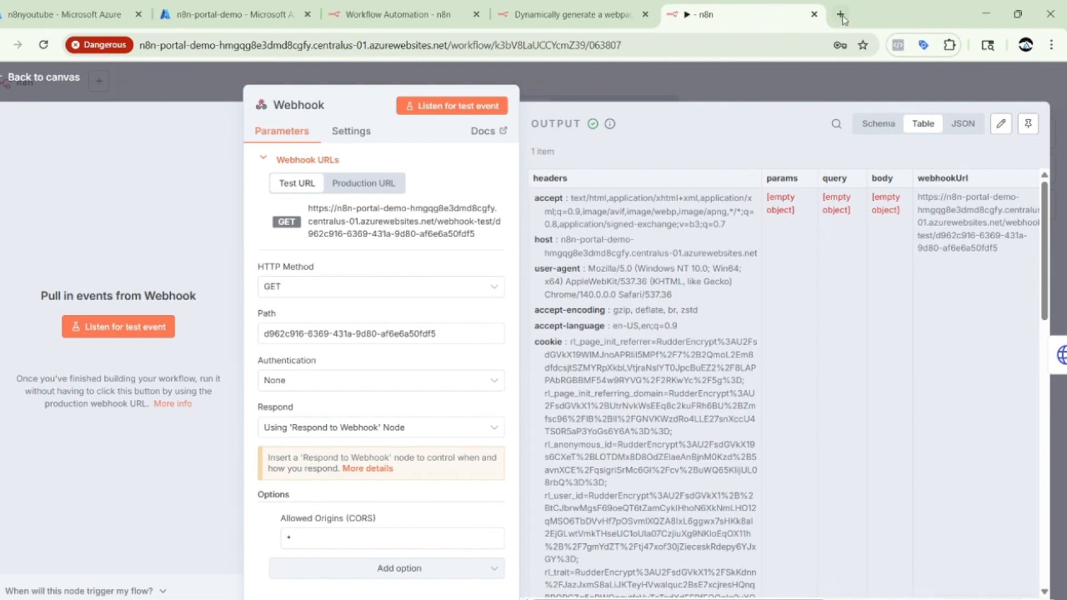
# Step: Open a new Chrome tab for the copied webhook test URL
pyautogui.click(842, 13)
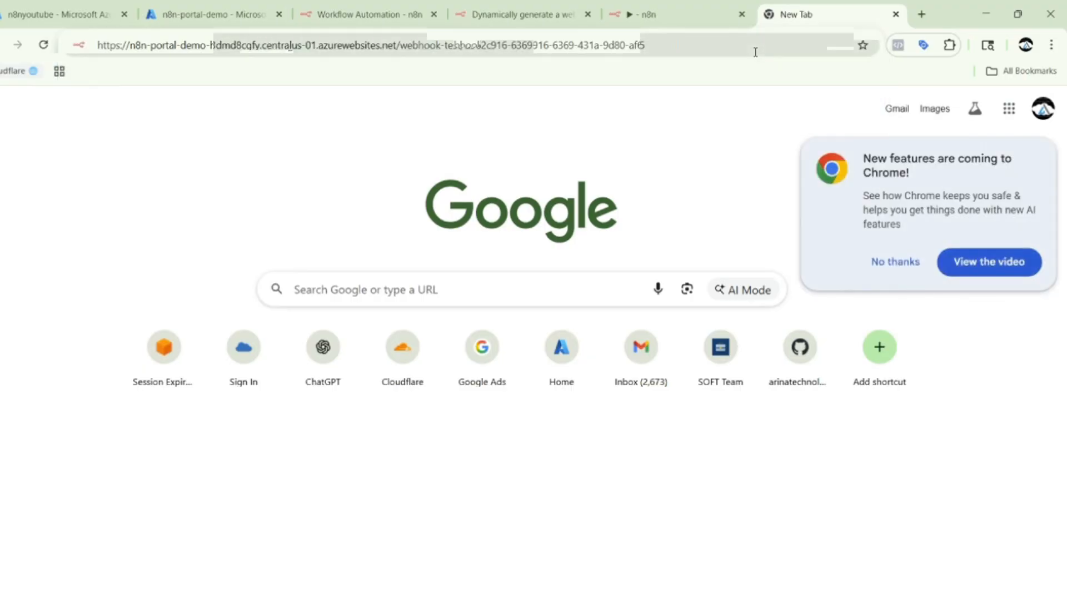
# Step: Load the webhook test URL, see the 404 not-registered error, and return to n8n
pyautogui.press('Enter')
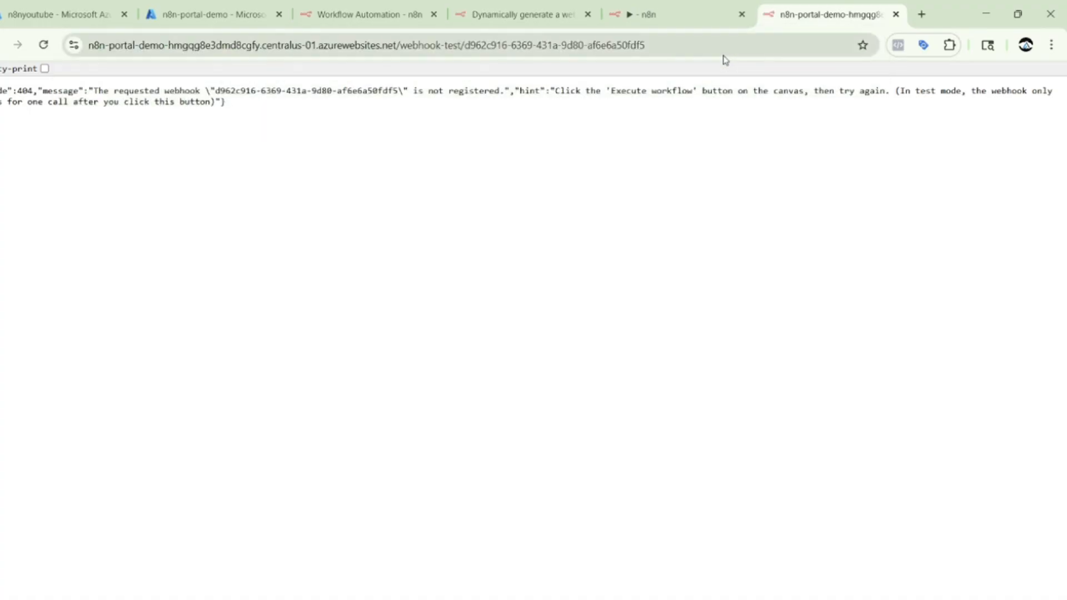
pyautogui.click(640, 14)
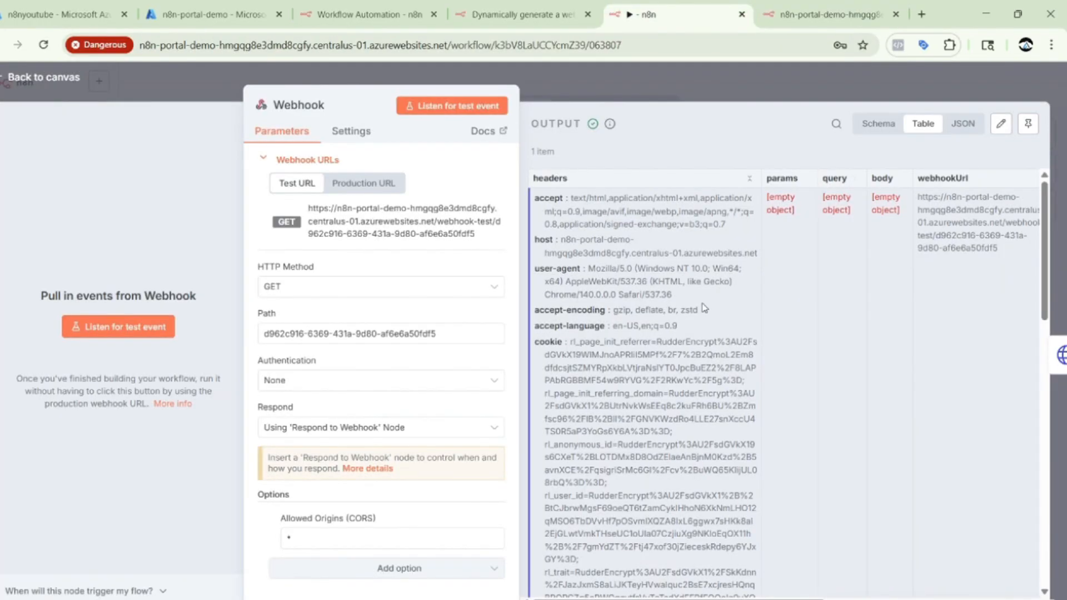
# Step: Return from the Webhook node details to the workflow canvas
pyautogui.click(42, 77)
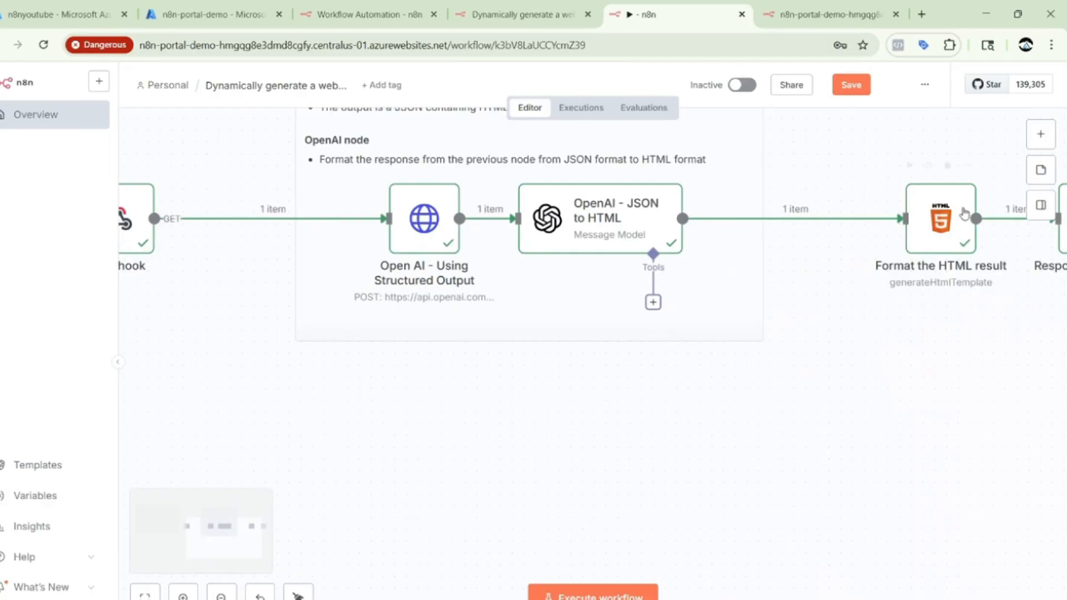
pyautogui.moveTo(604, 224)
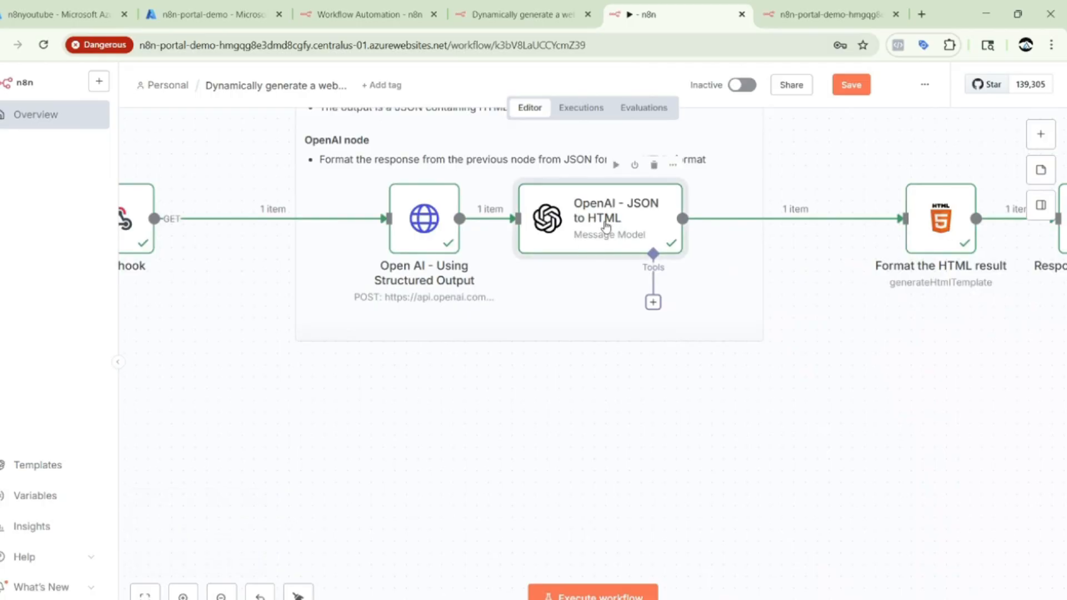
# Step: Open the Executions list to review the three successful workflow runs
pyautogui.click(580, 108)
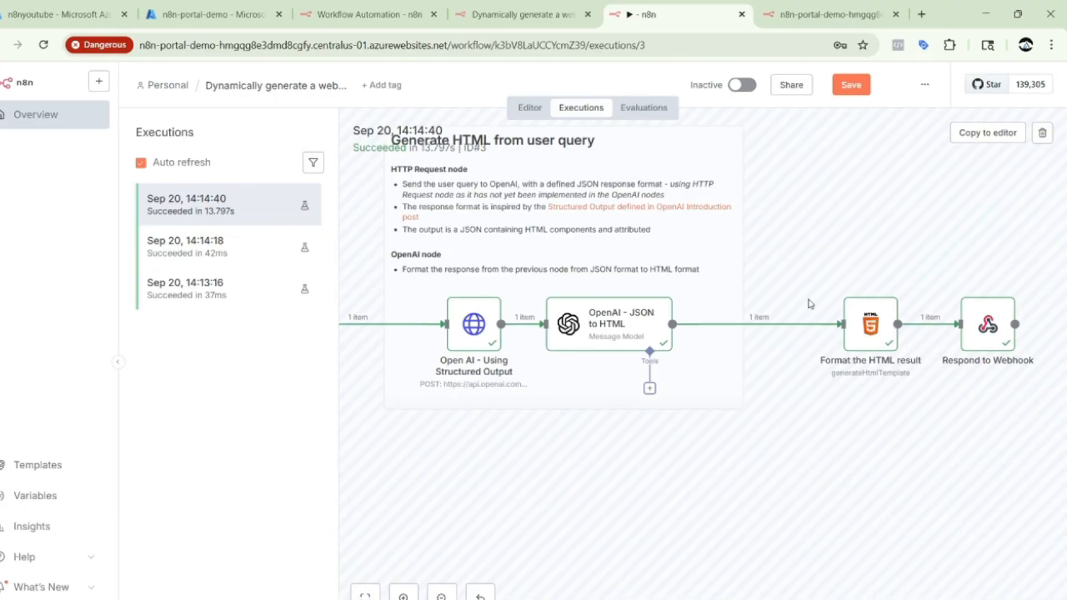
pyautogui.moveTo(684, 437)
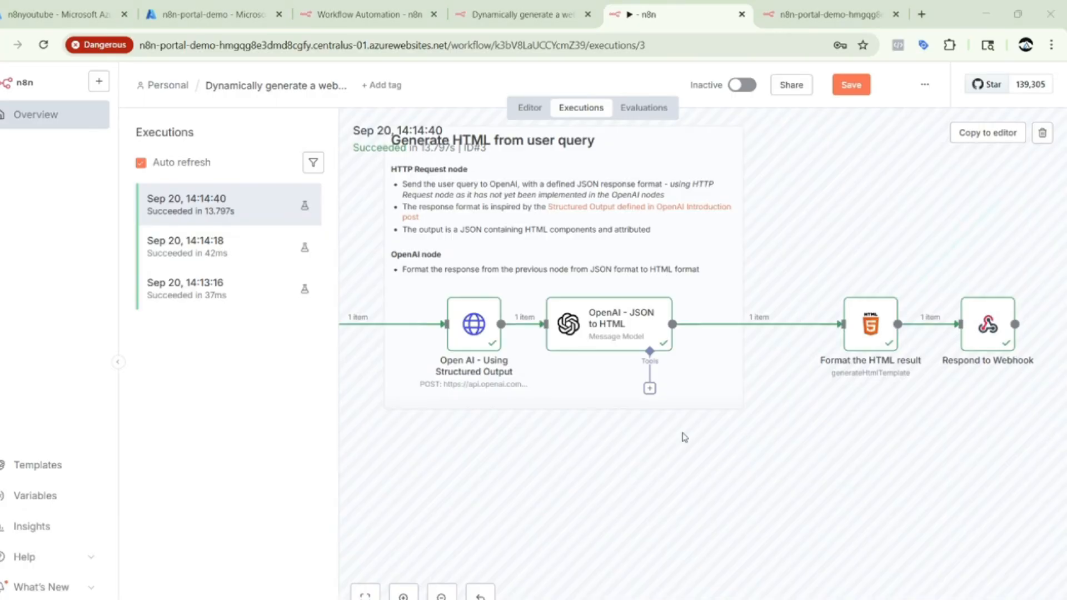
pyautogui.moveTo(654, 517)
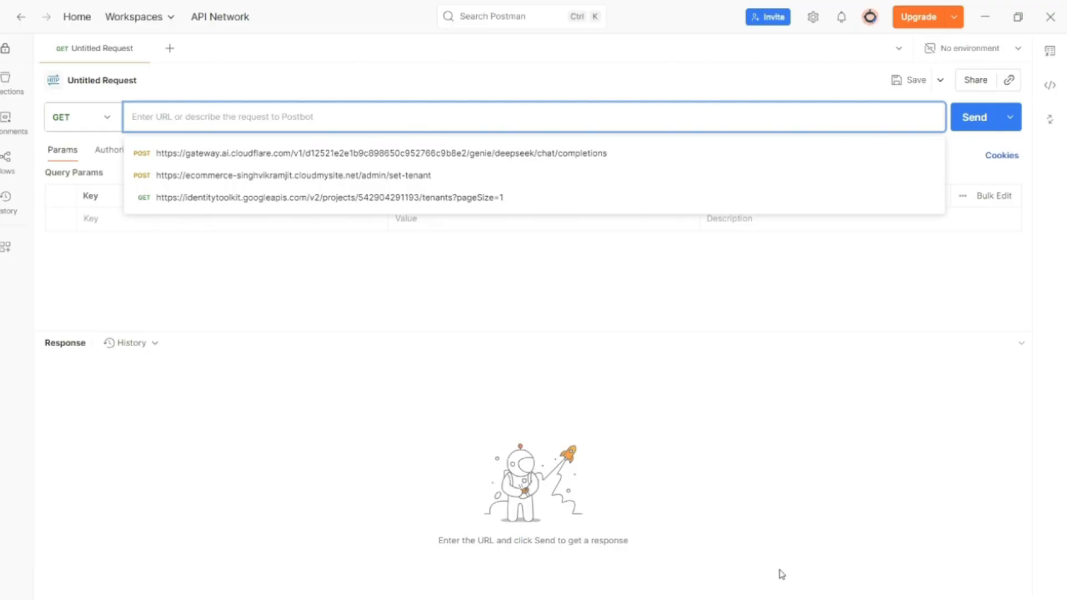
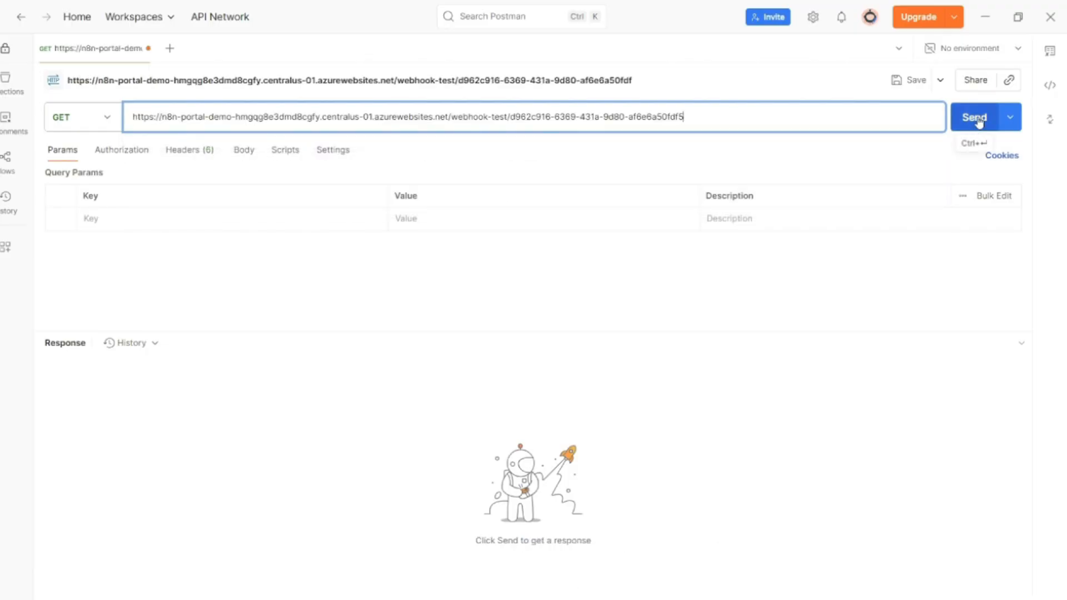
# Step: Send a GET to the webhook-test URL, resend after the 404, and browse the returned HTML
pyautogui.click(974, 117)
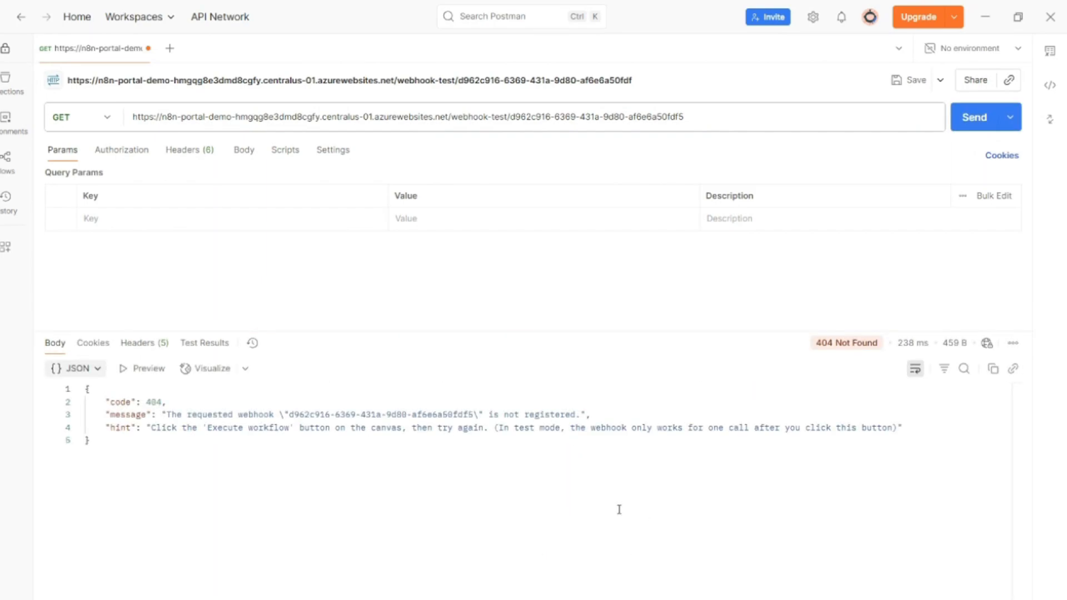
pyautogui.moveTo(368, 351)
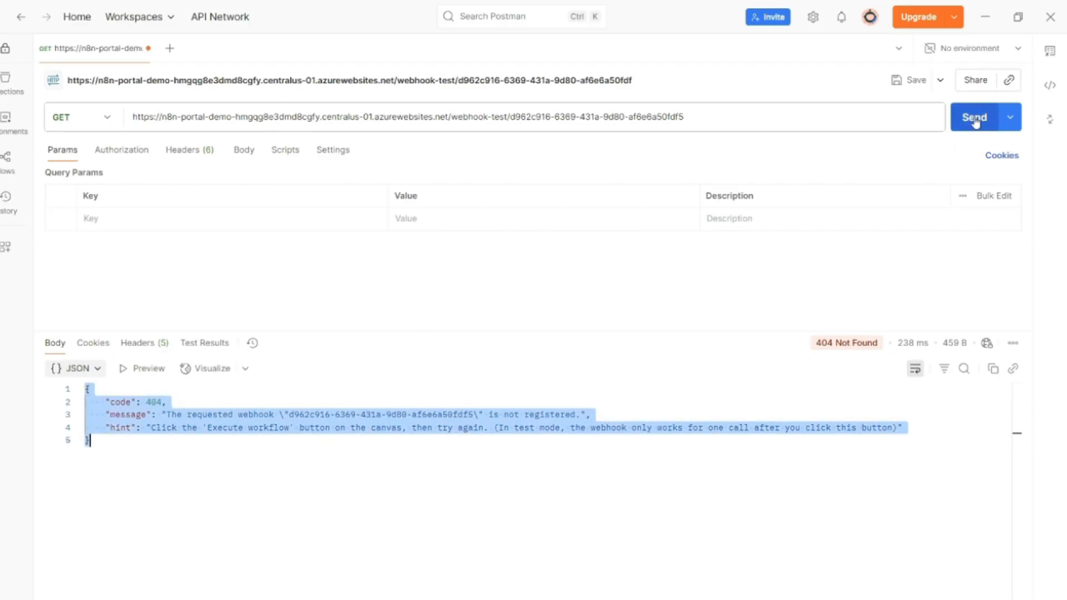
pyautogui.click(975, 116)
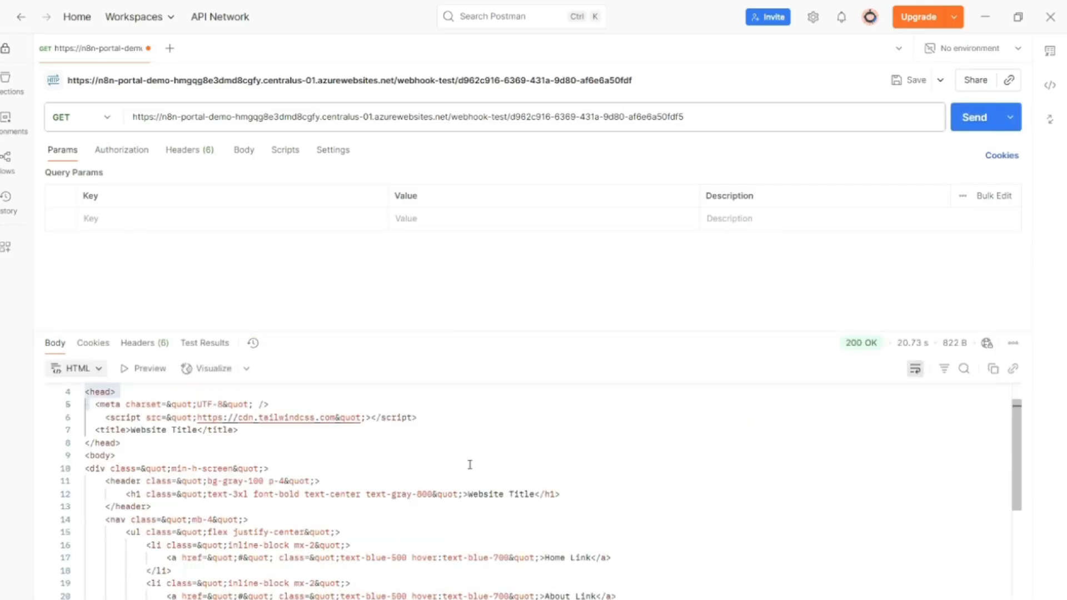
pyautogui.scroll(-3)
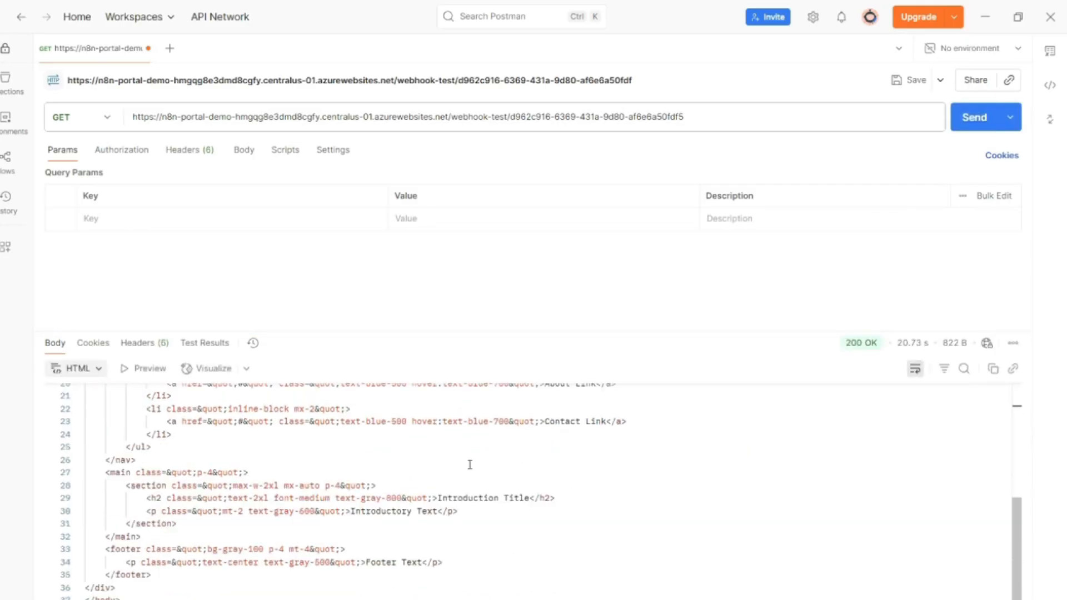
pyautogui.scroll(-3)
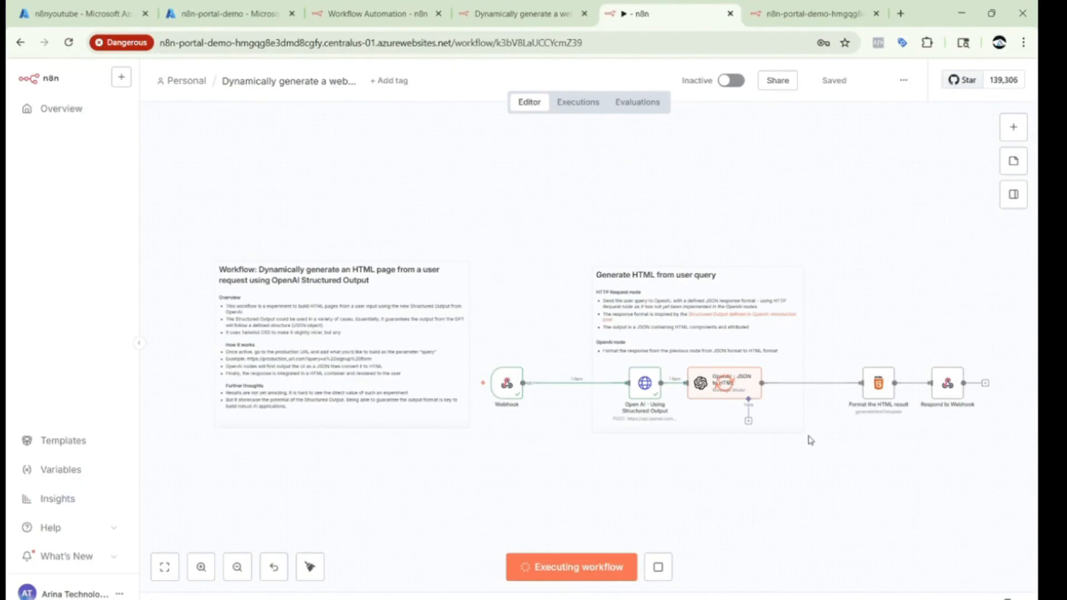
# Step: Check the Evaluations page, then return to Executions to see the fourth 20.5-second run
pyautogui.click(637, 101)
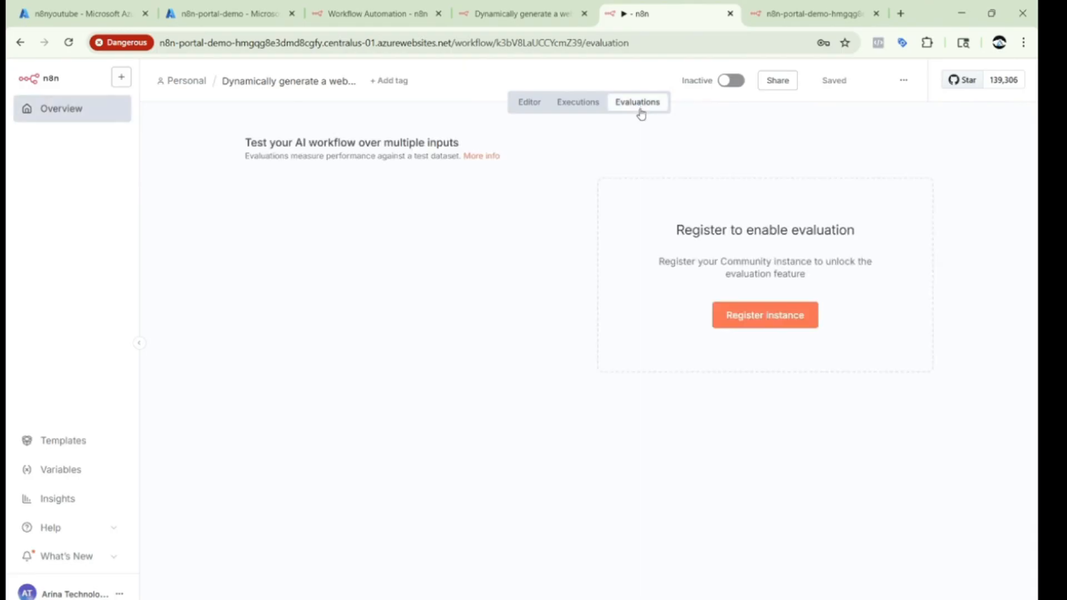
pyautogui.click(577, 102)
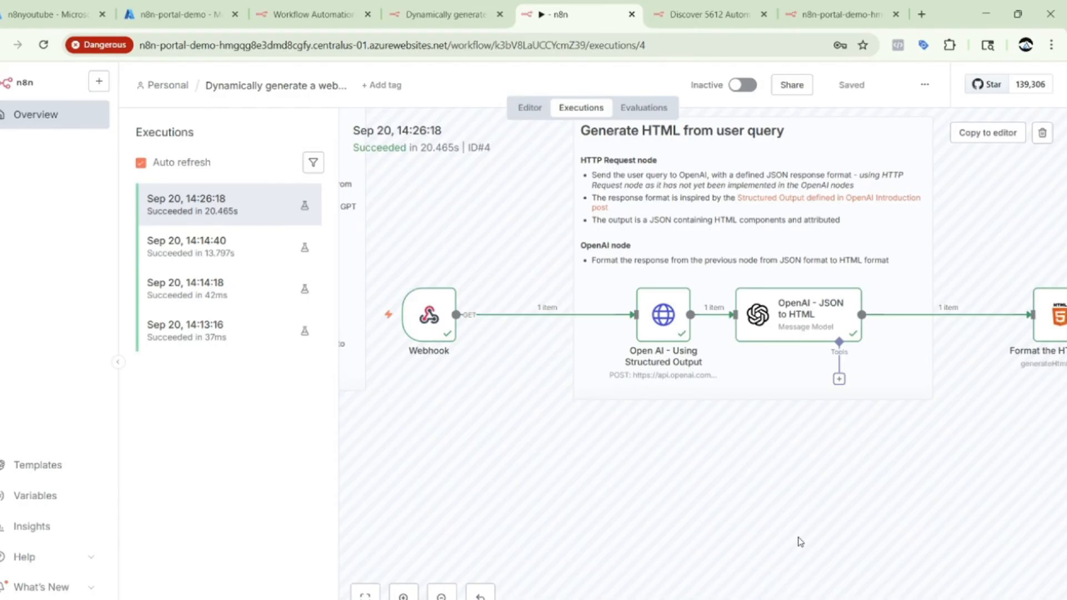
pyautogui.moveTo(736, 567)
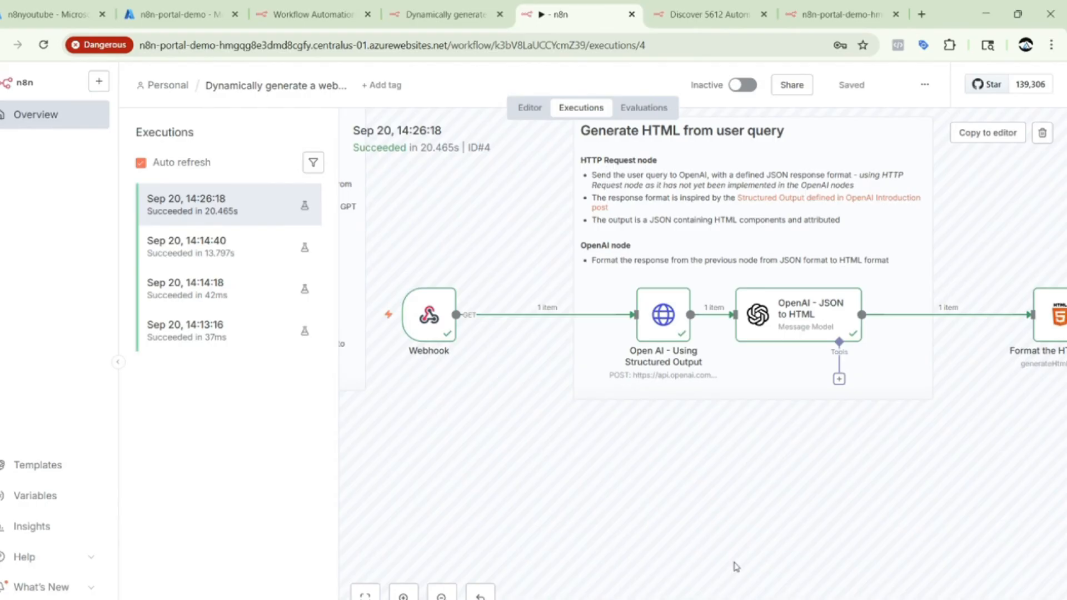